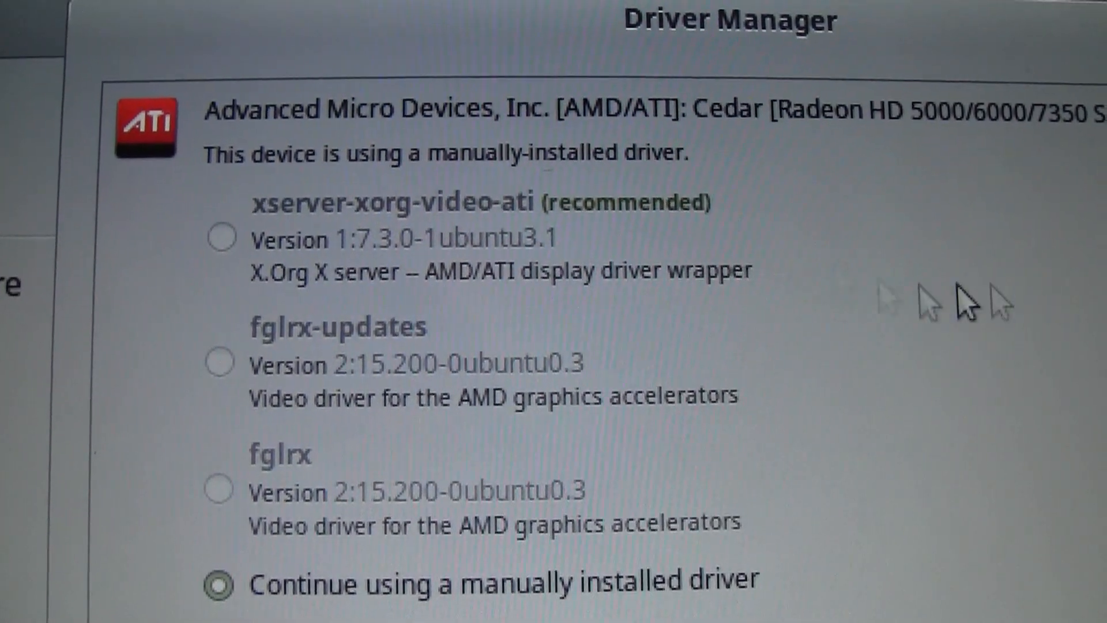
Scroll down the greyed-out driver list for the AMD Radeon HD card before closing Driver Manager
{"action": "scroll", "scroll_direction": "down", "scroll_amount": 3}
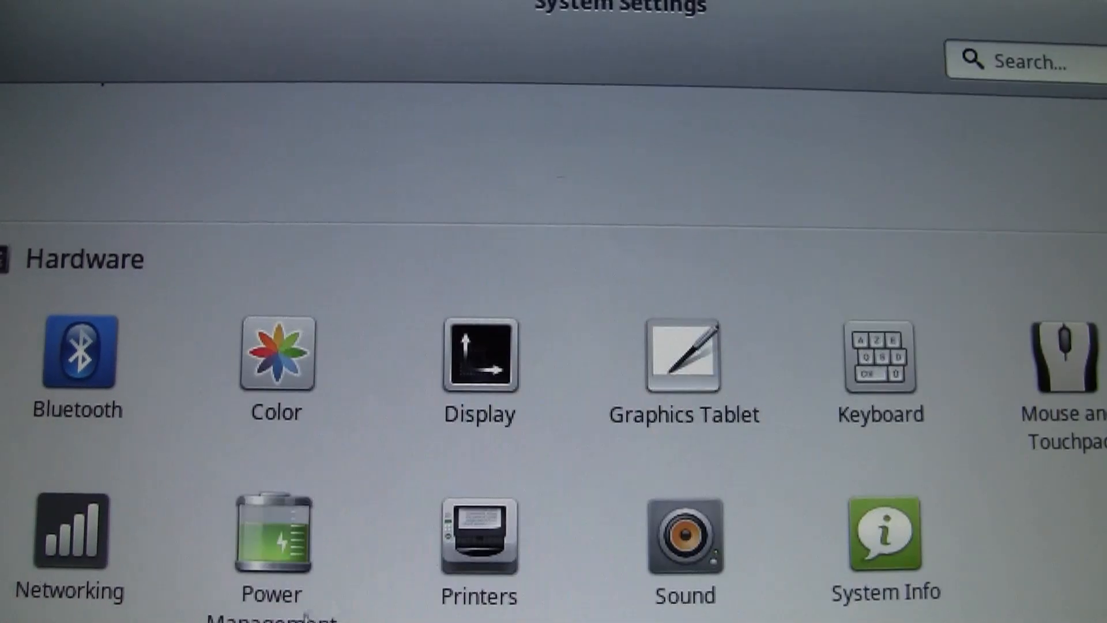
{"action": "left_click", "coordinate": [478, 355]}
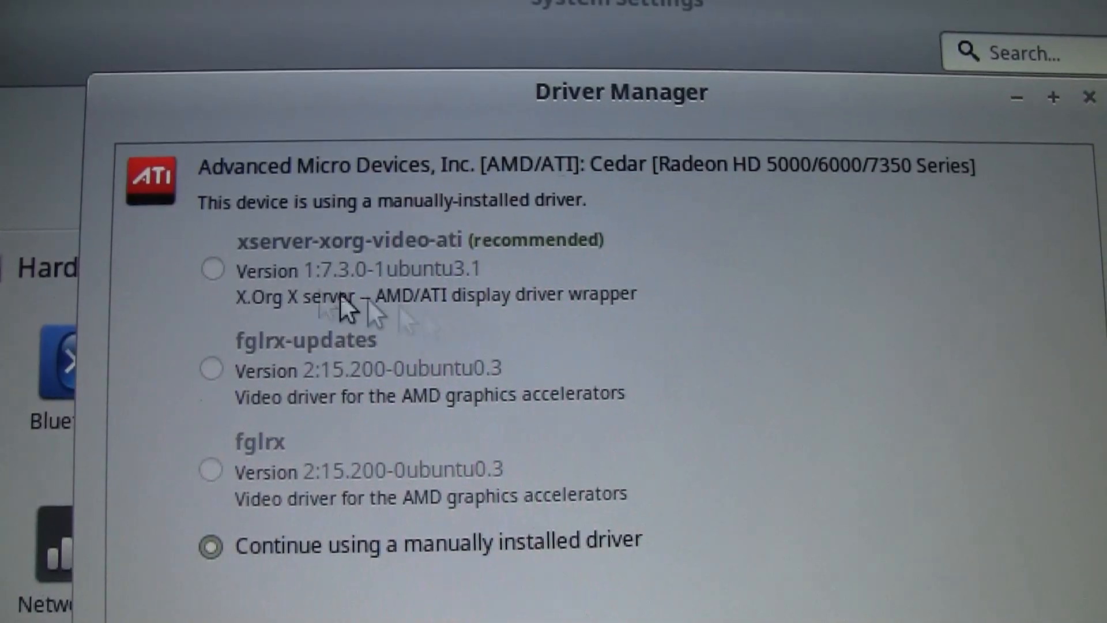
{"action": "mouse_move", "coordinate": [592, 266]}
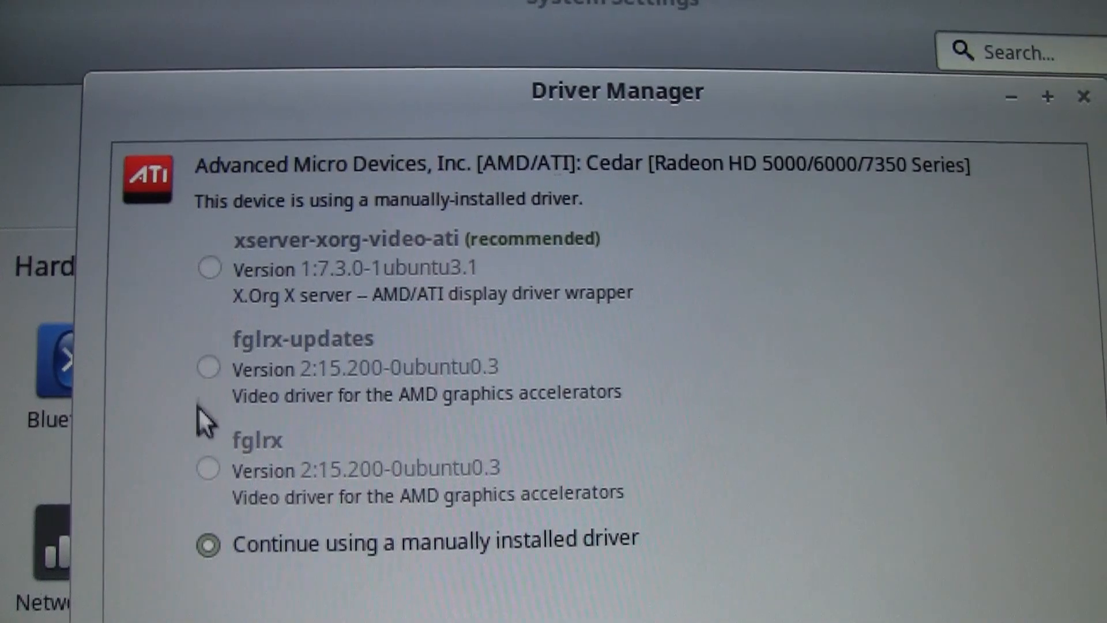
{"action": "mouse_move", "coordinate": [861, 240]}
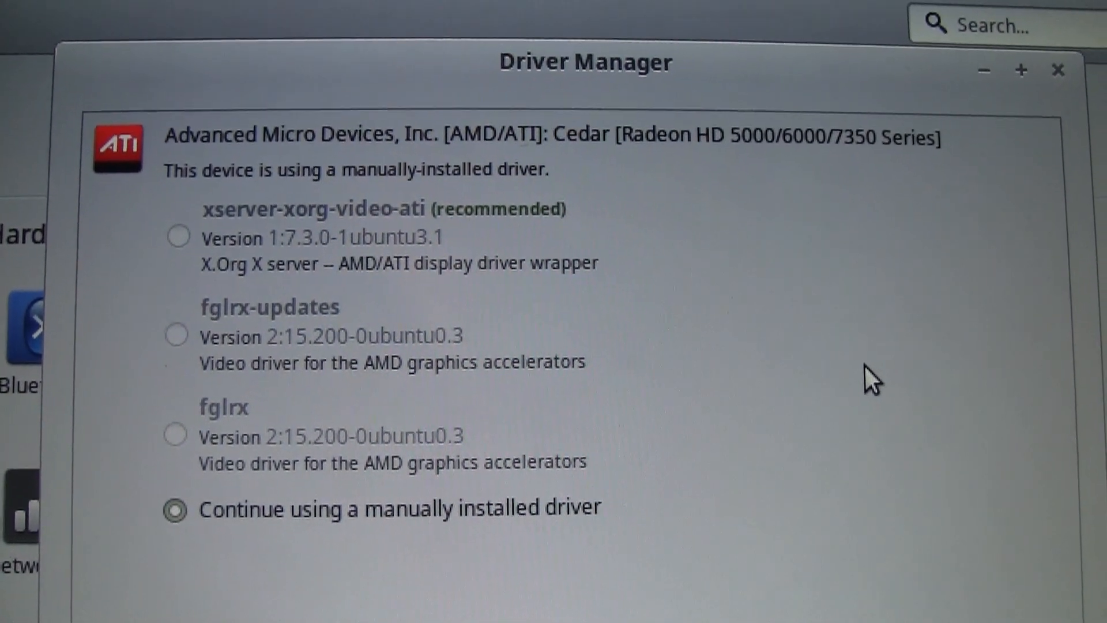
{"action": "mouse_move", "coordinate": [865, 373]}
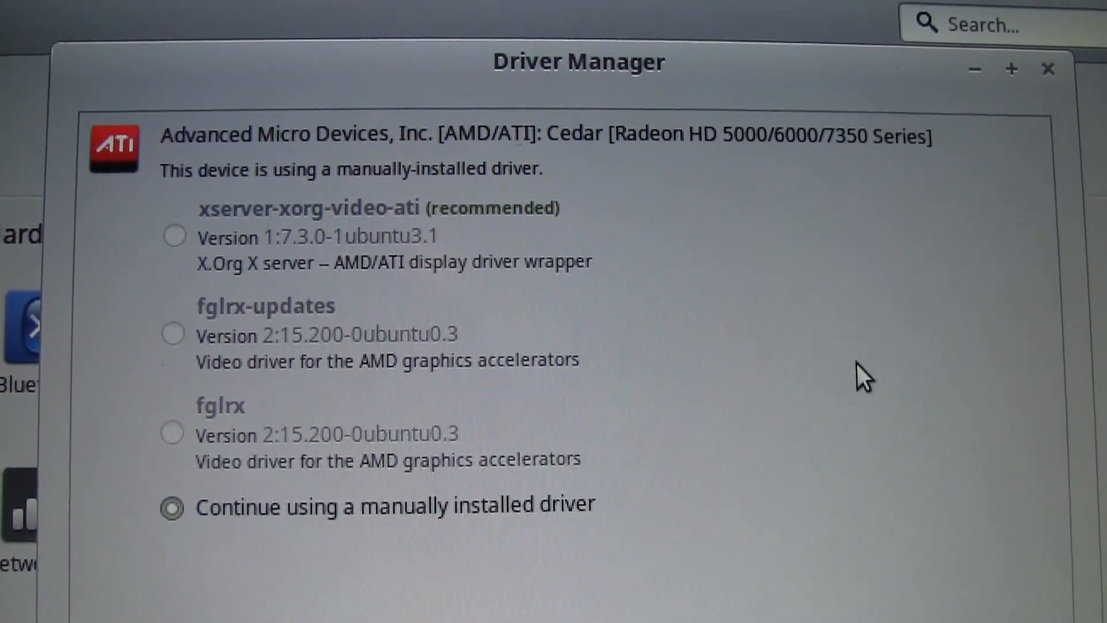